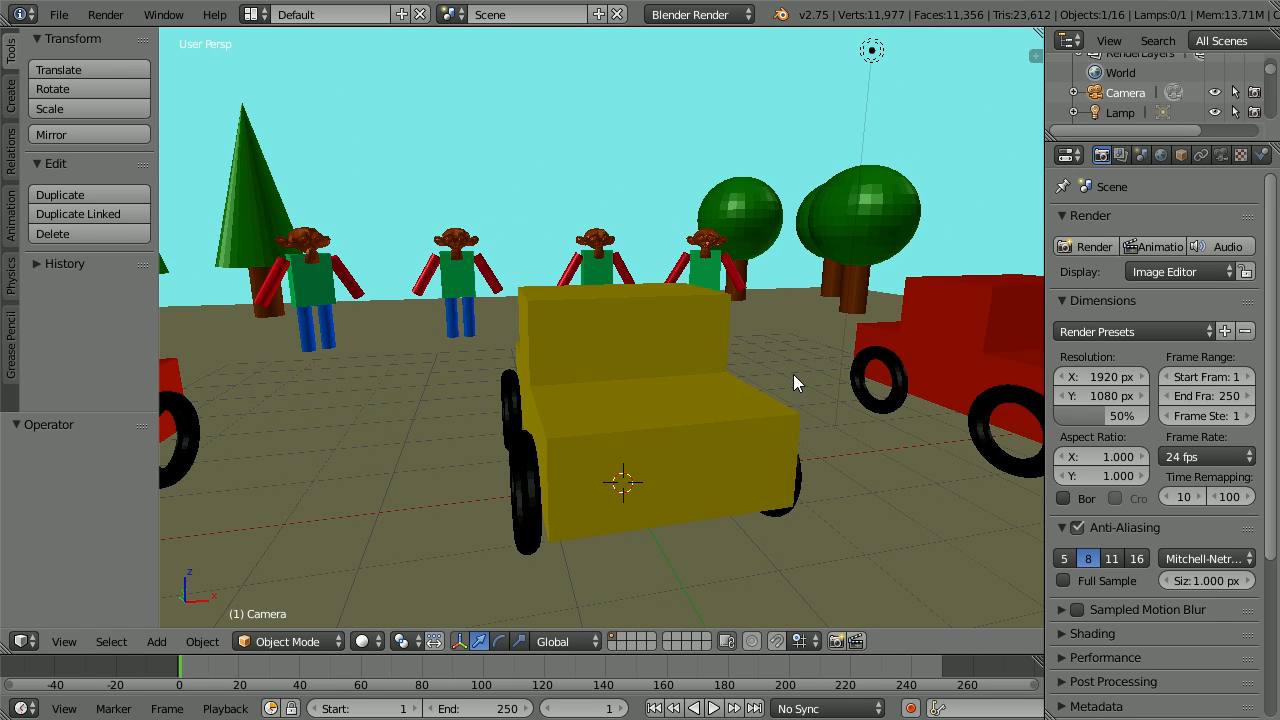
mouse_move(800, 382)
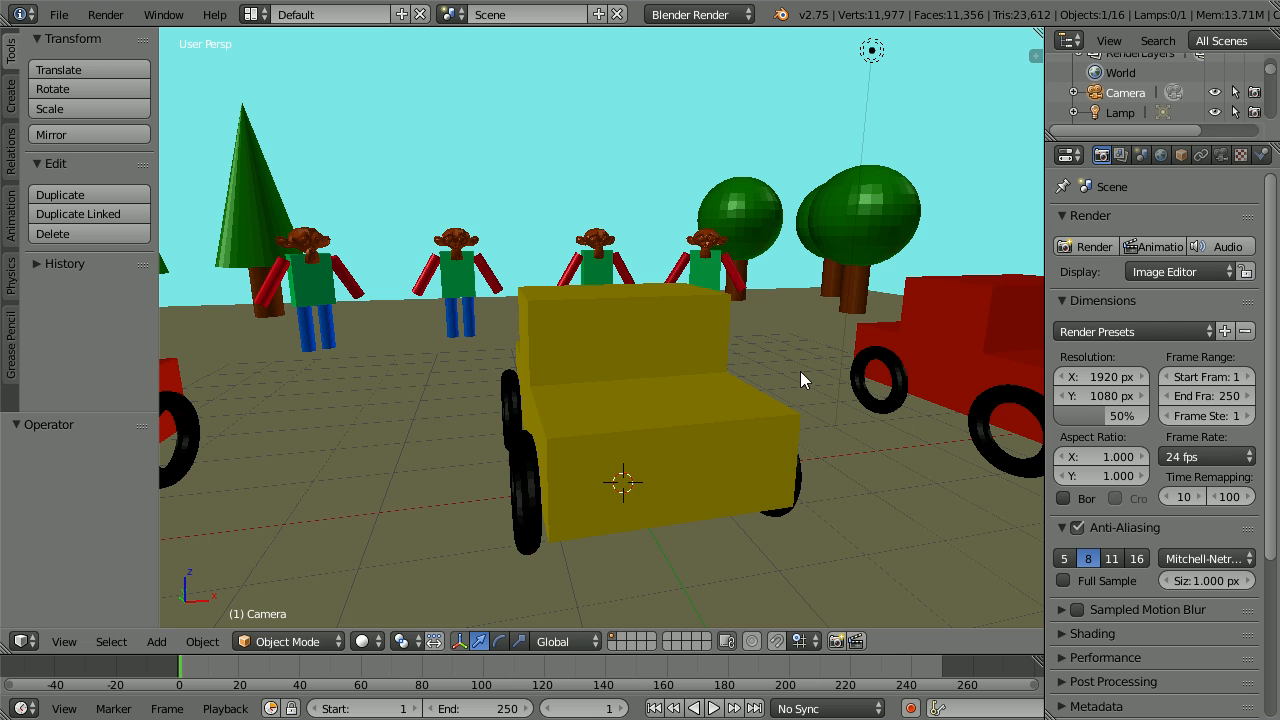
mouse_move(808, 378)
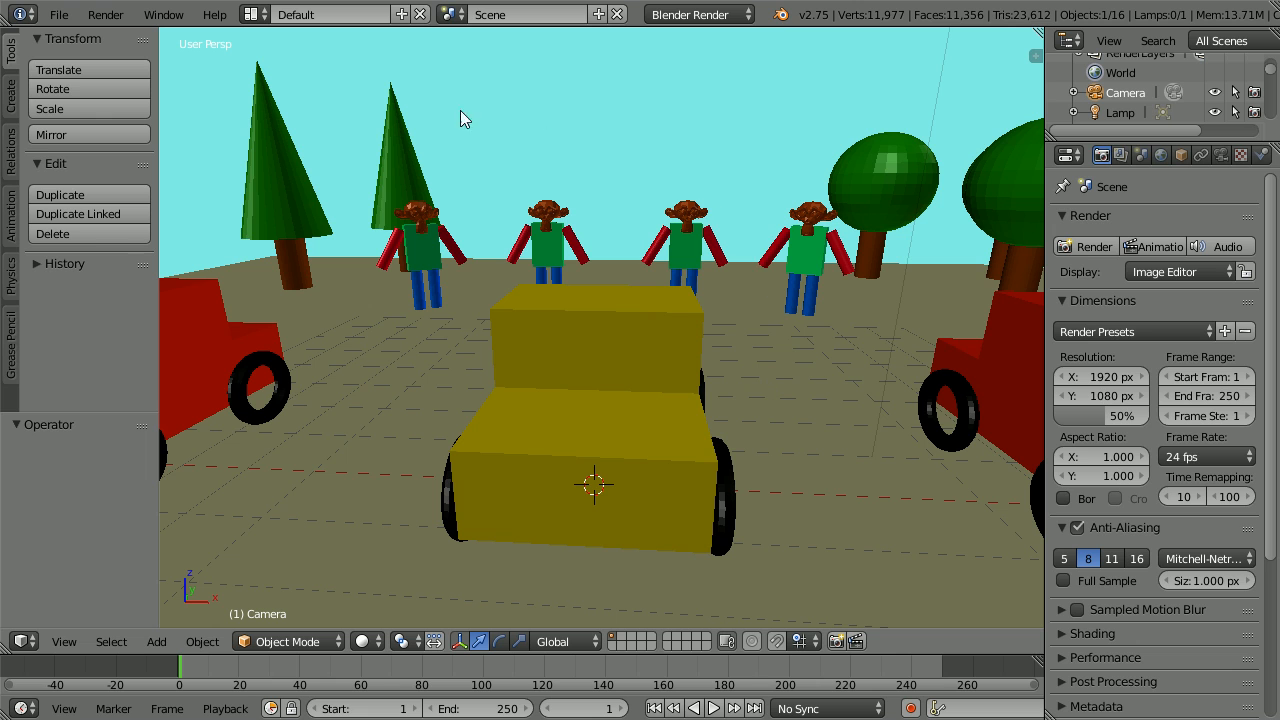
mouse_move(378, 162)
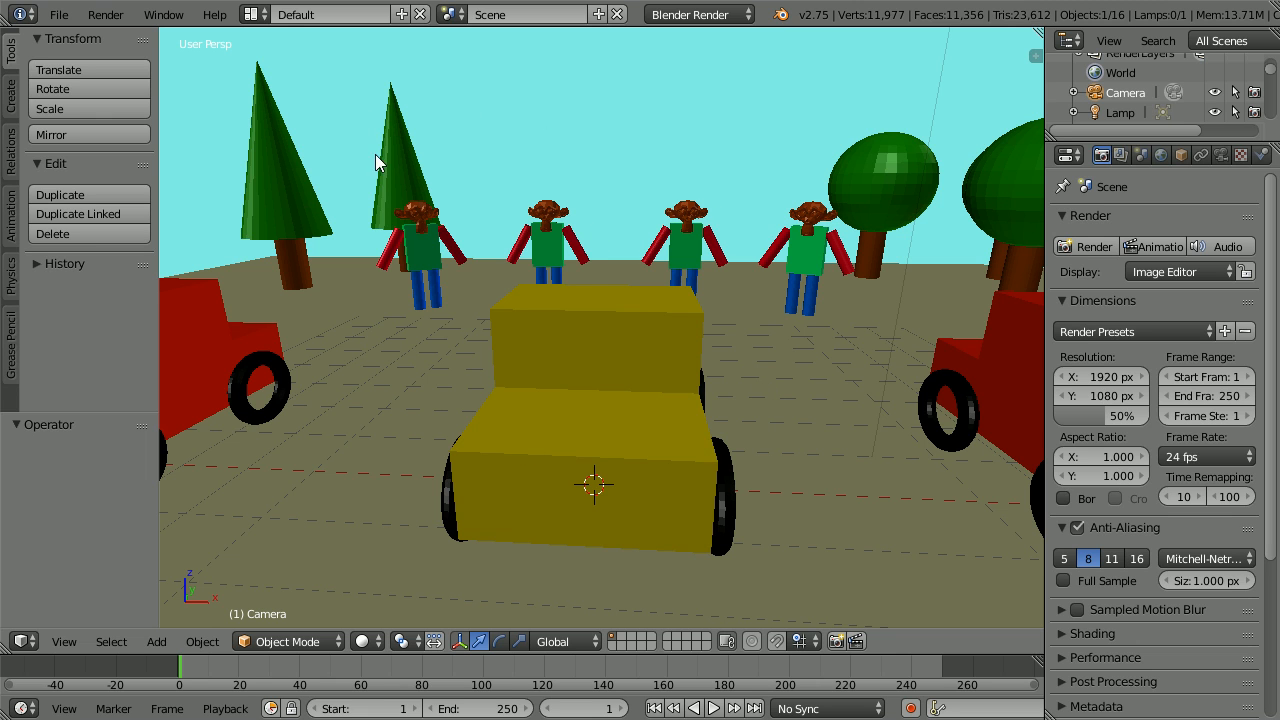
Step: Switch to the Suzanne monkey head, tilt it about 6.75° and scale it to about 0.49
left_click(60, 14)
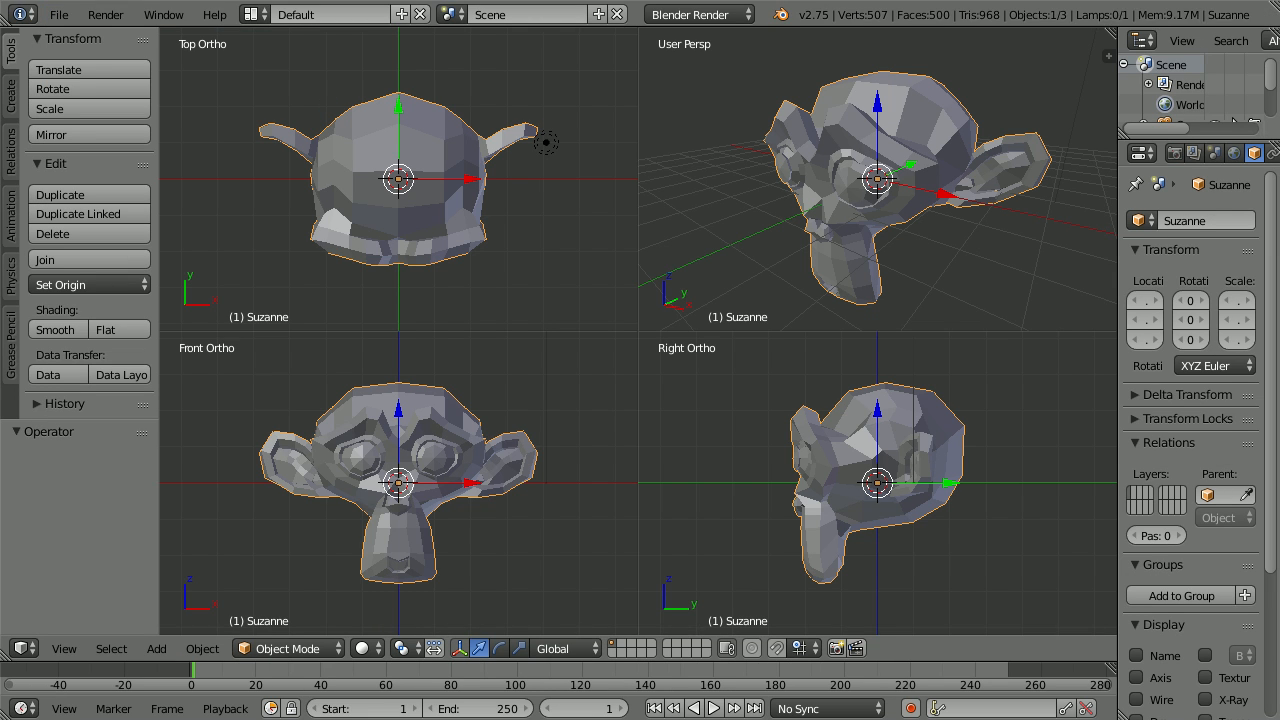
mouse_move(556, 216)
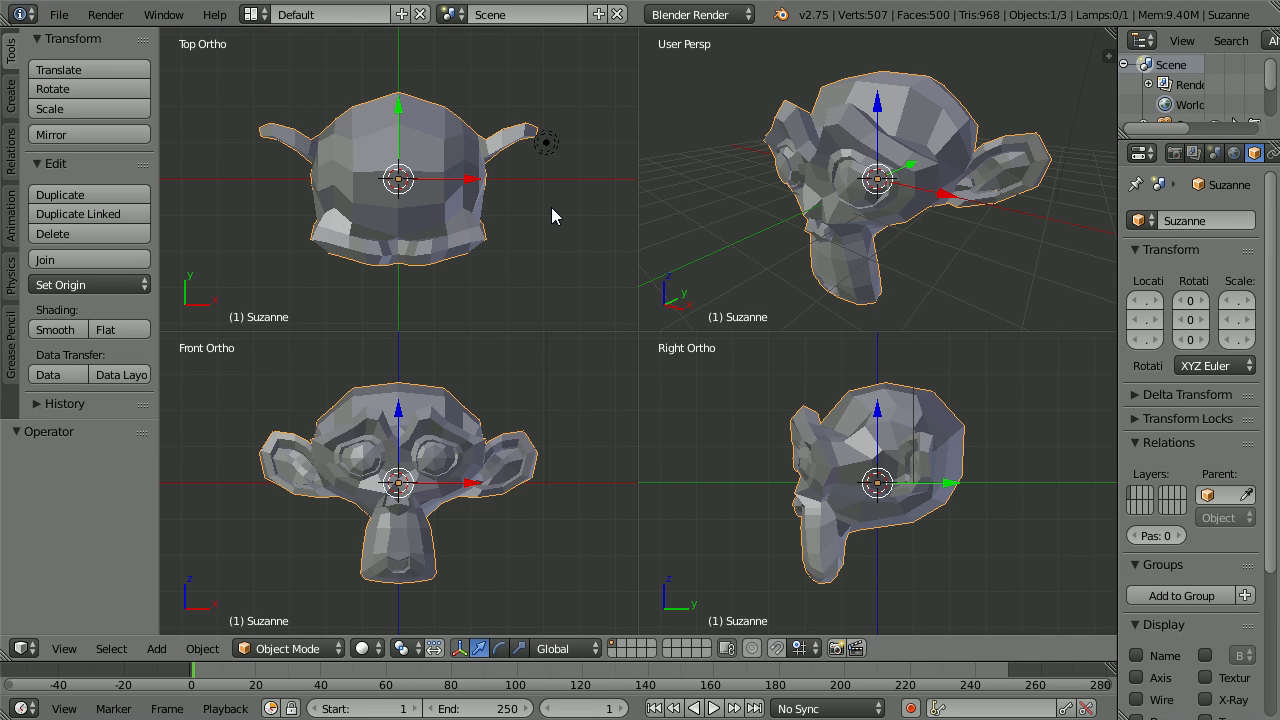
mouse_move(472, 192)
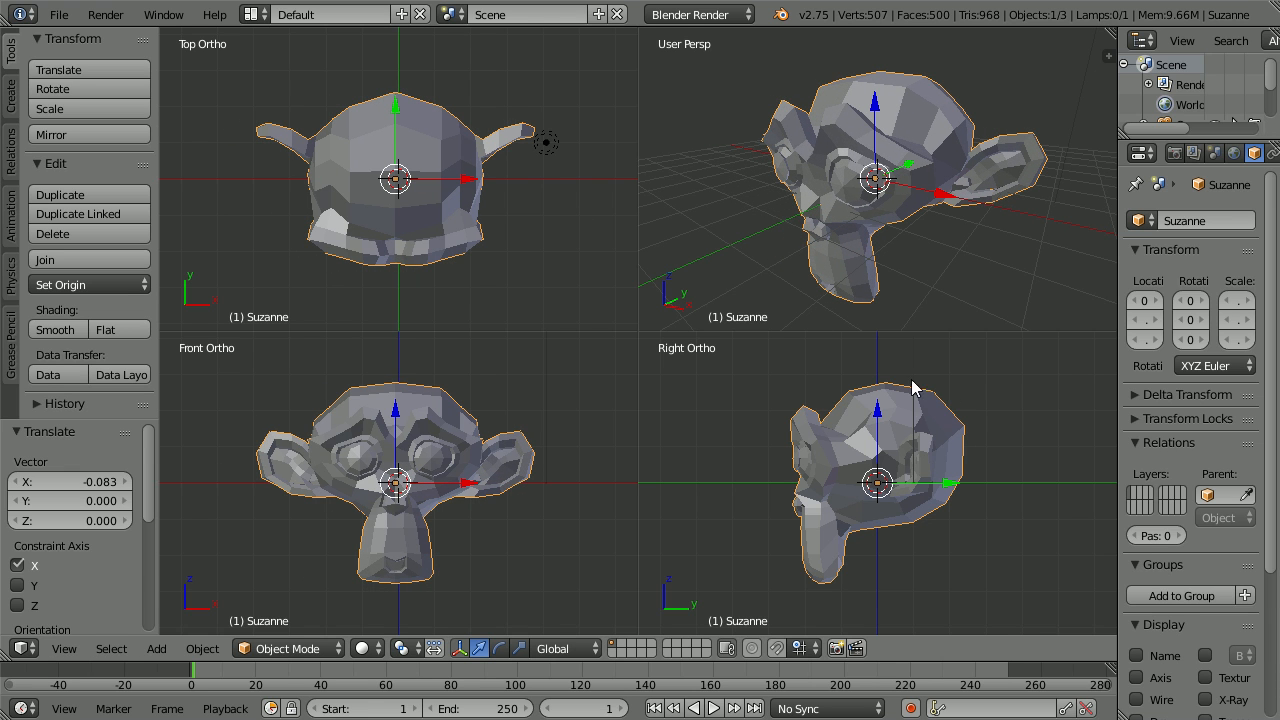
left_click_drag(876, 482, 1040, 456)
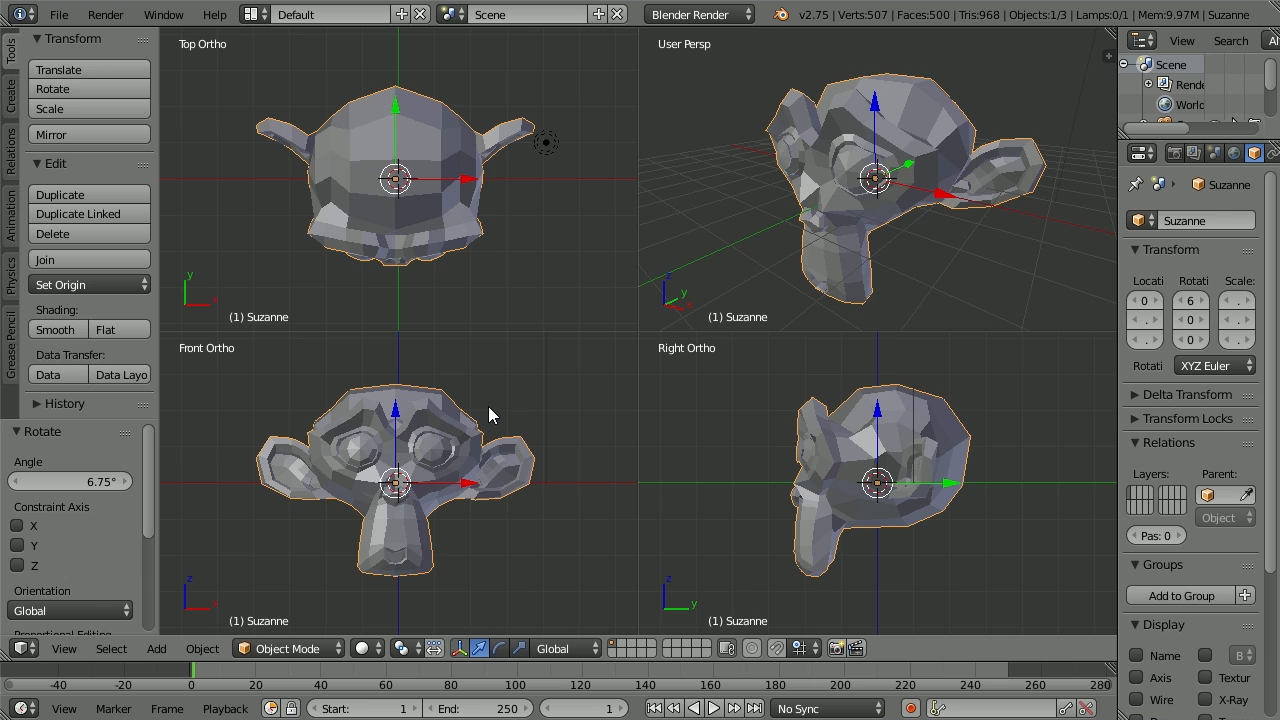
left_click_drag(490, 414, 440, 450)
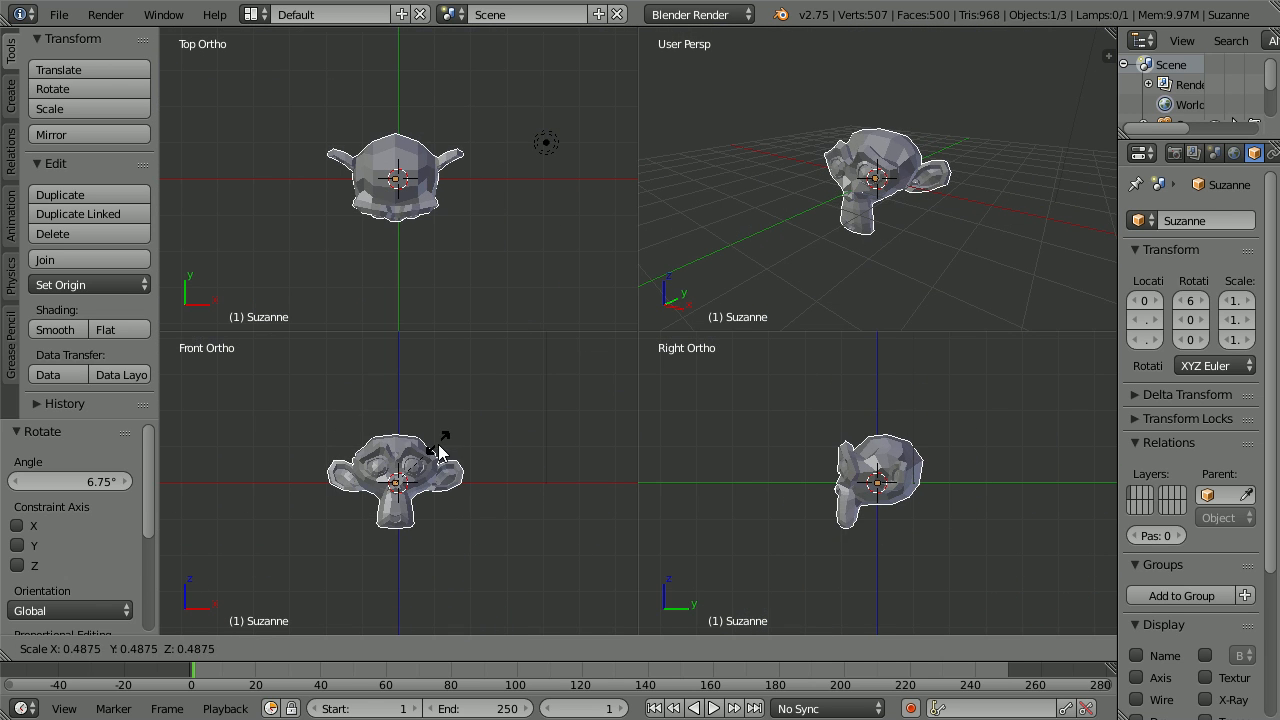
left_click(60, 14)
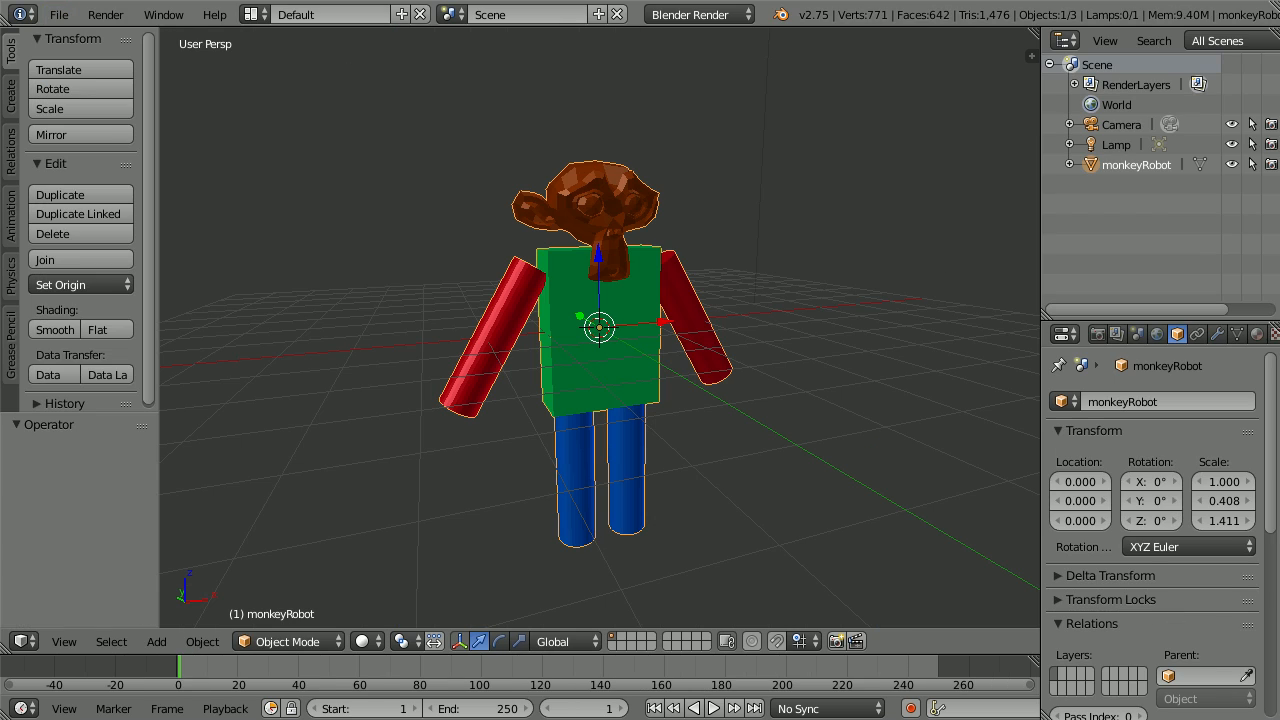
mouse_move(498, 444)
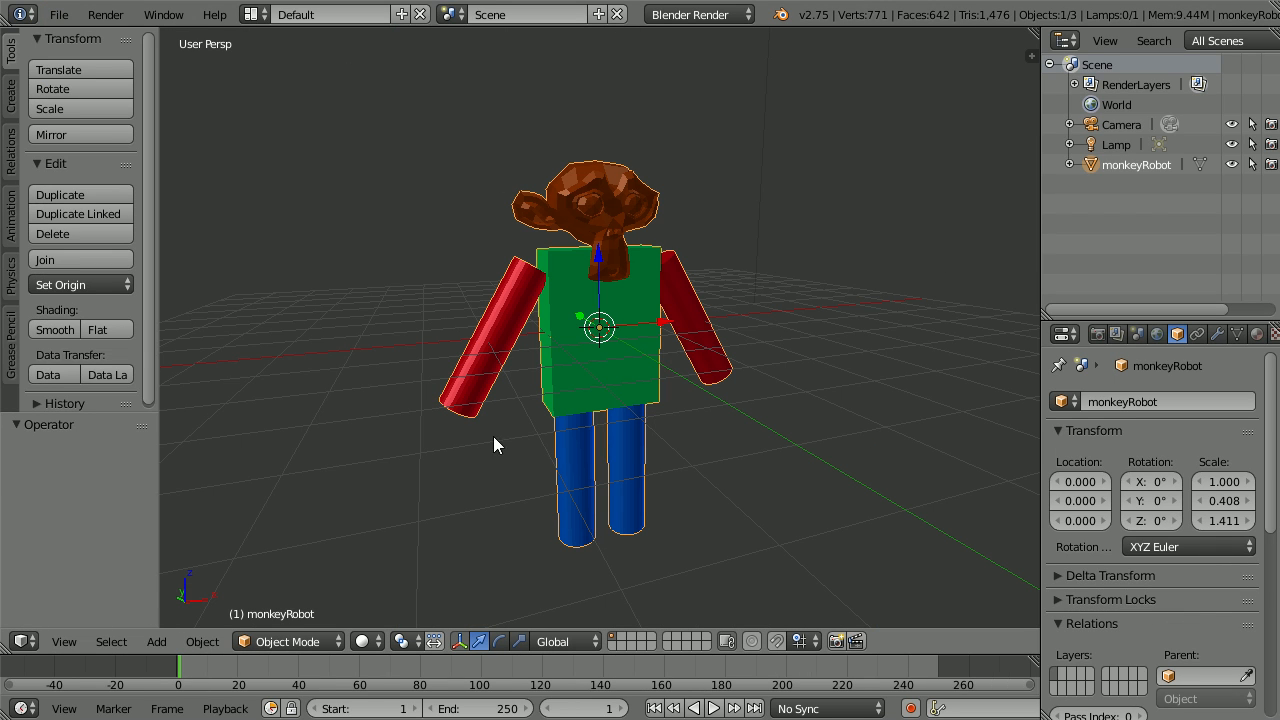
mouse_move(628, 224)
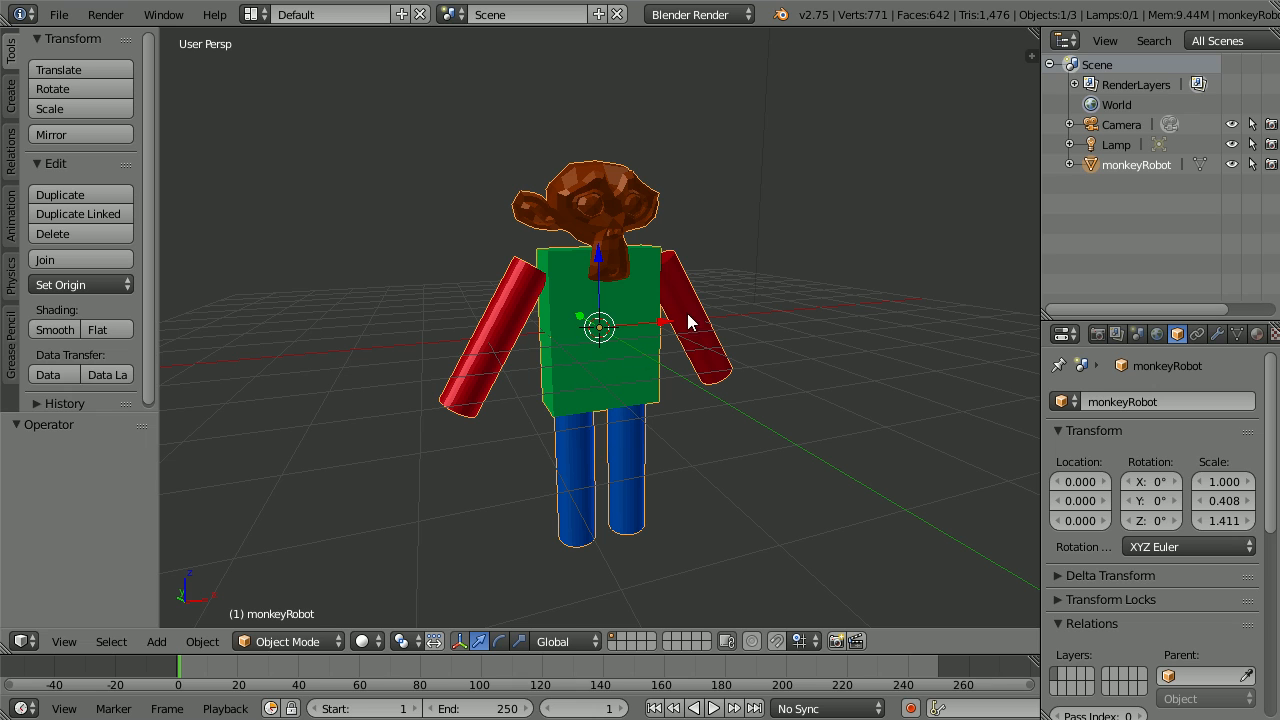
mouse_move(510, 440)
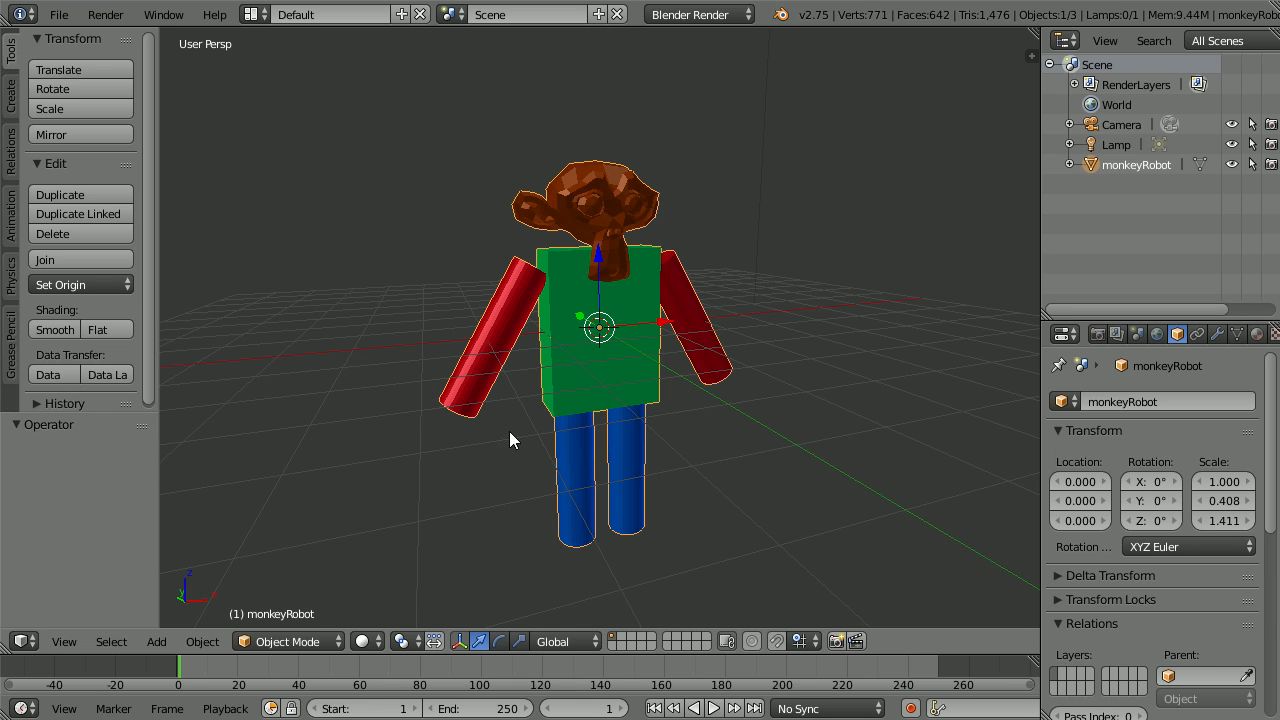
mouse_move(684, 480)
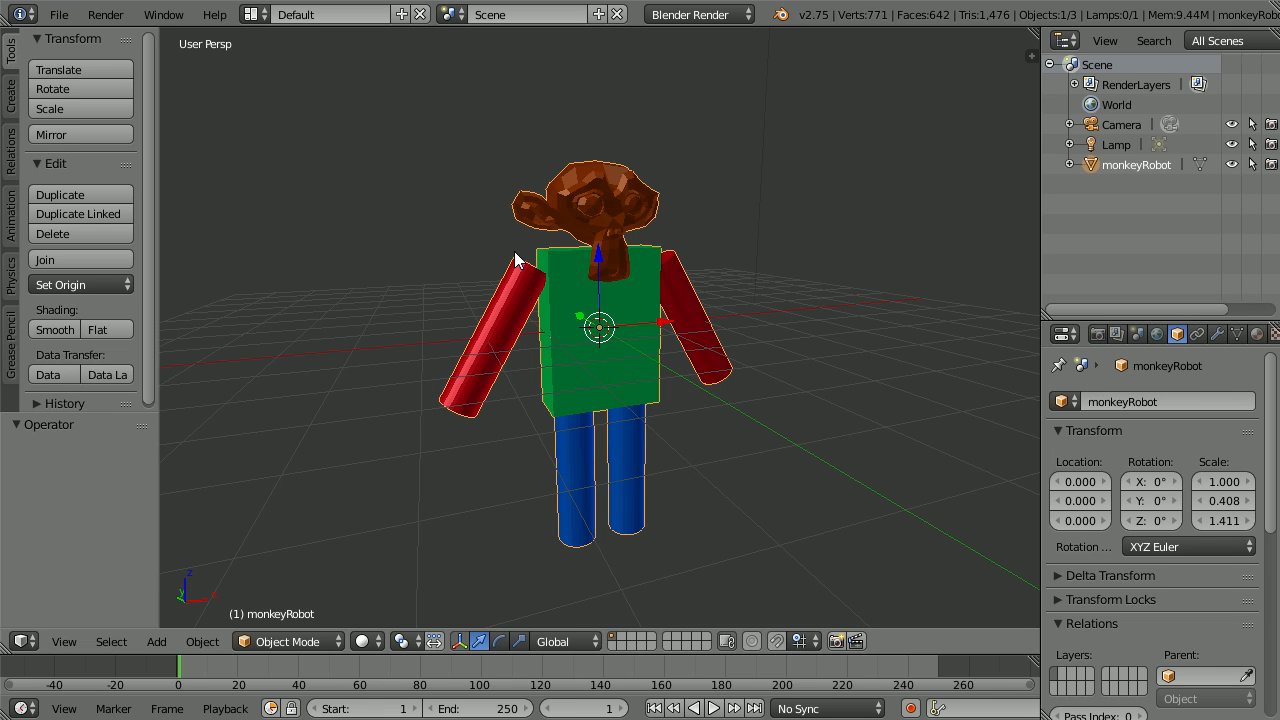
mouse_move(584, 184)
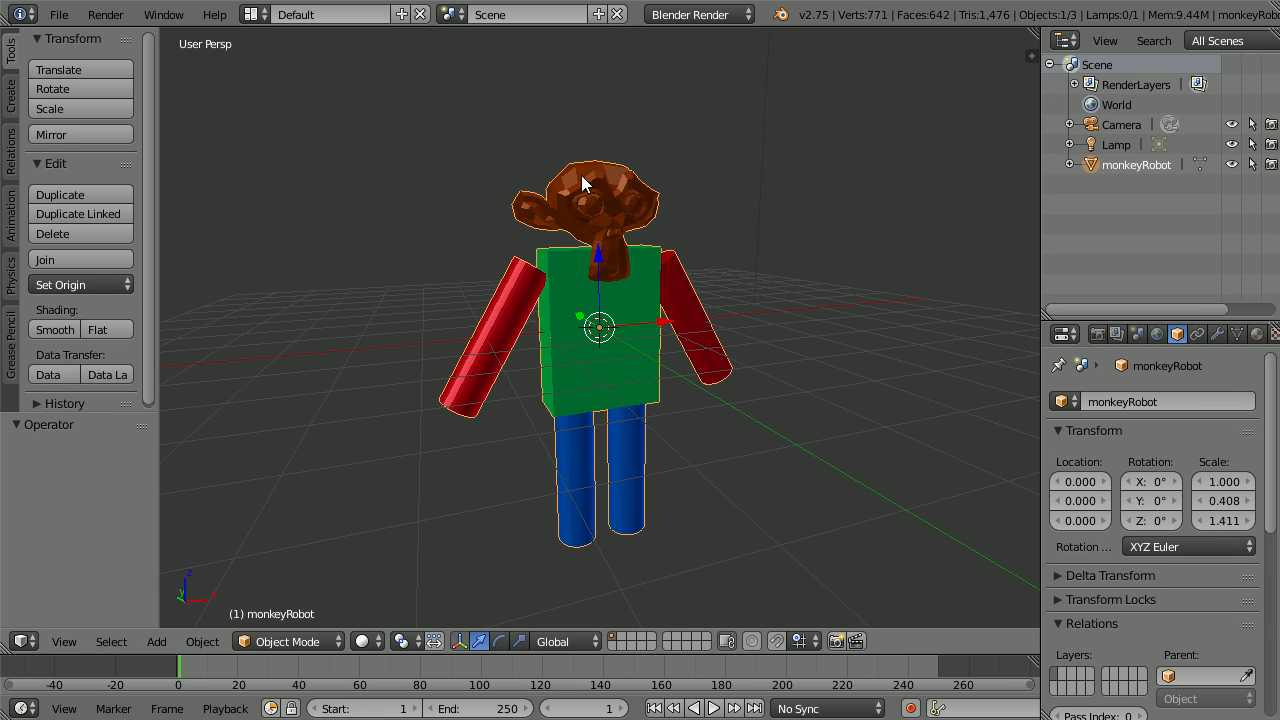
mouse_move(588, 320)
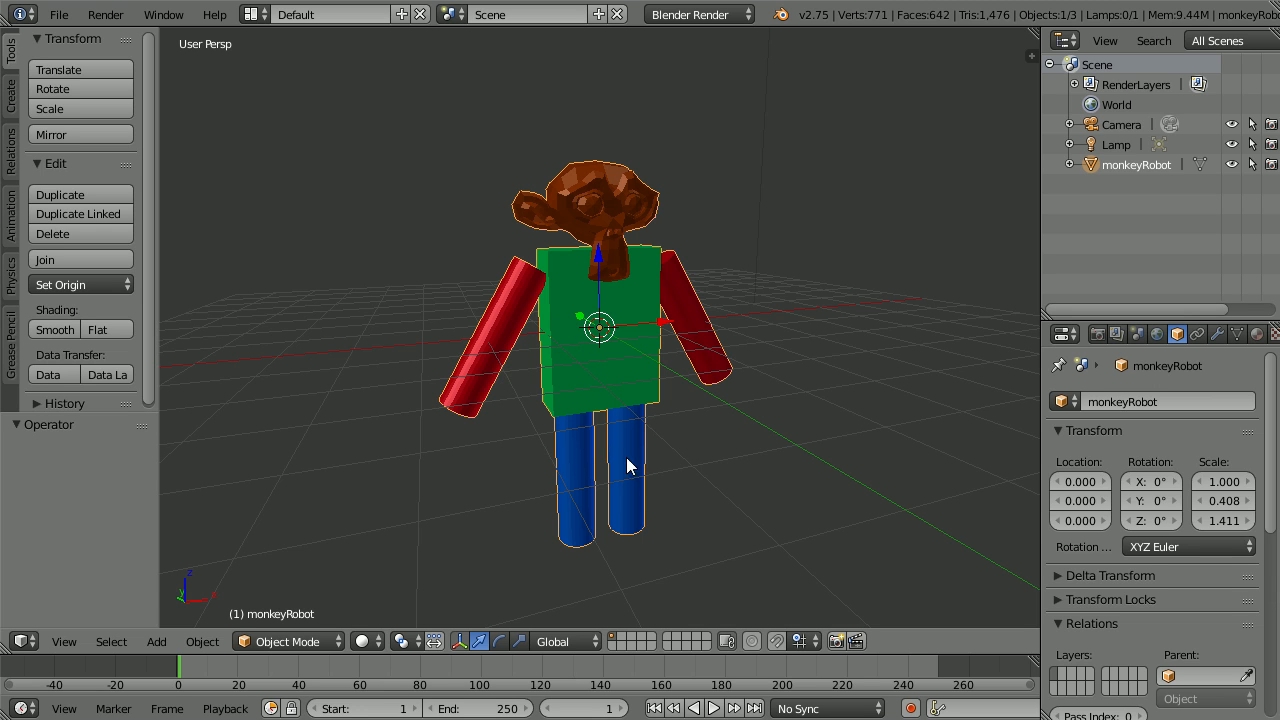
mouse_move(578, 194)
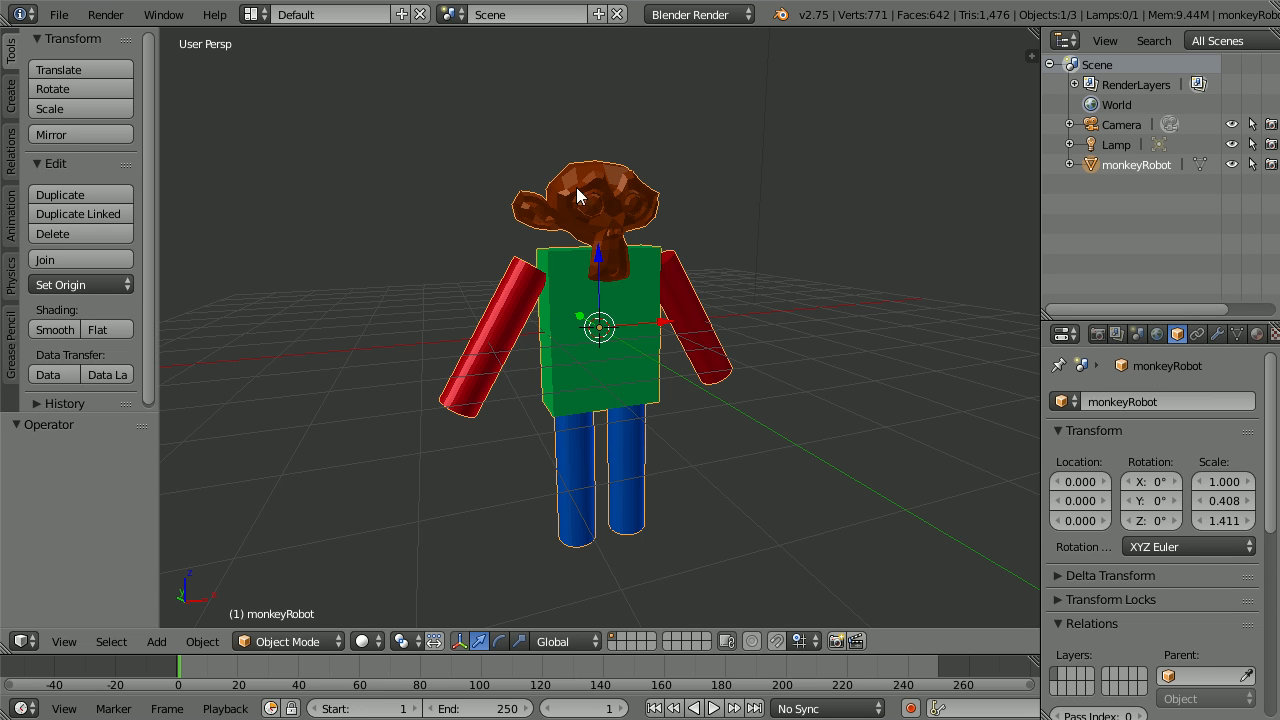
Step: Begin opening a recently used file from the File menu
left_click(58, 14)
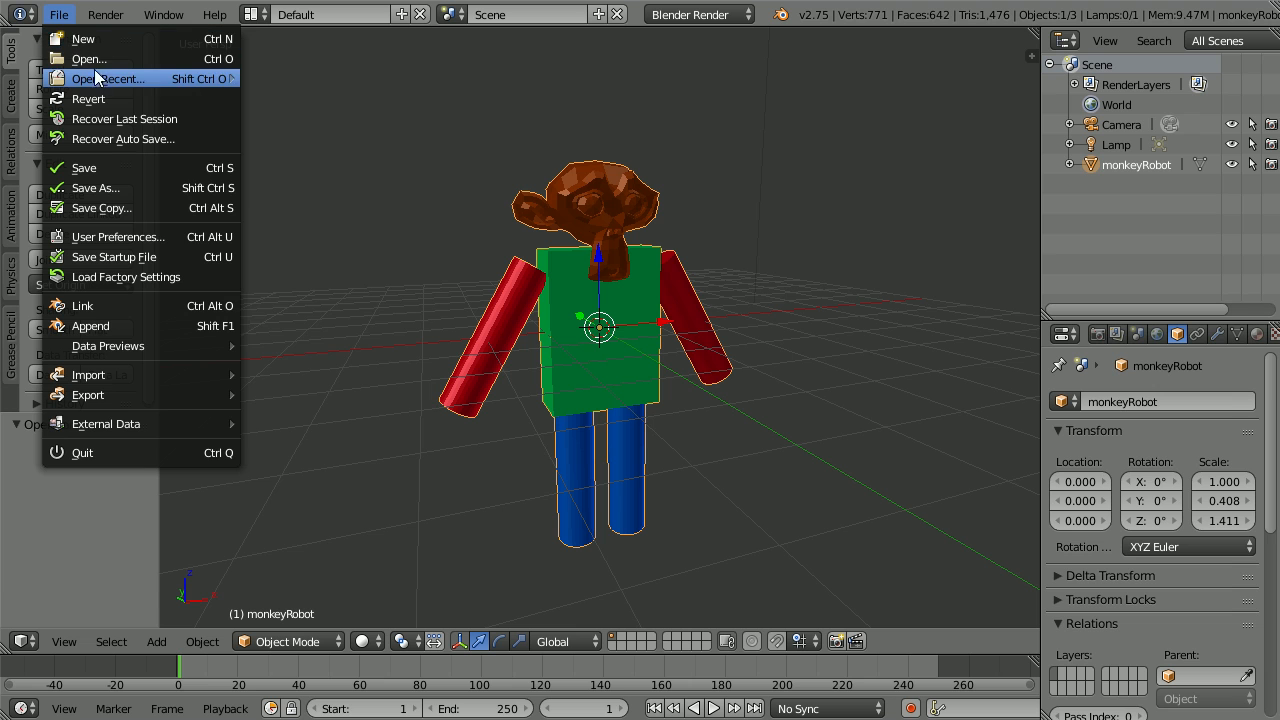
Step: Load the red car model, then the scene2Tut24 scene of robots, cars and trees
left_click(108, 78)
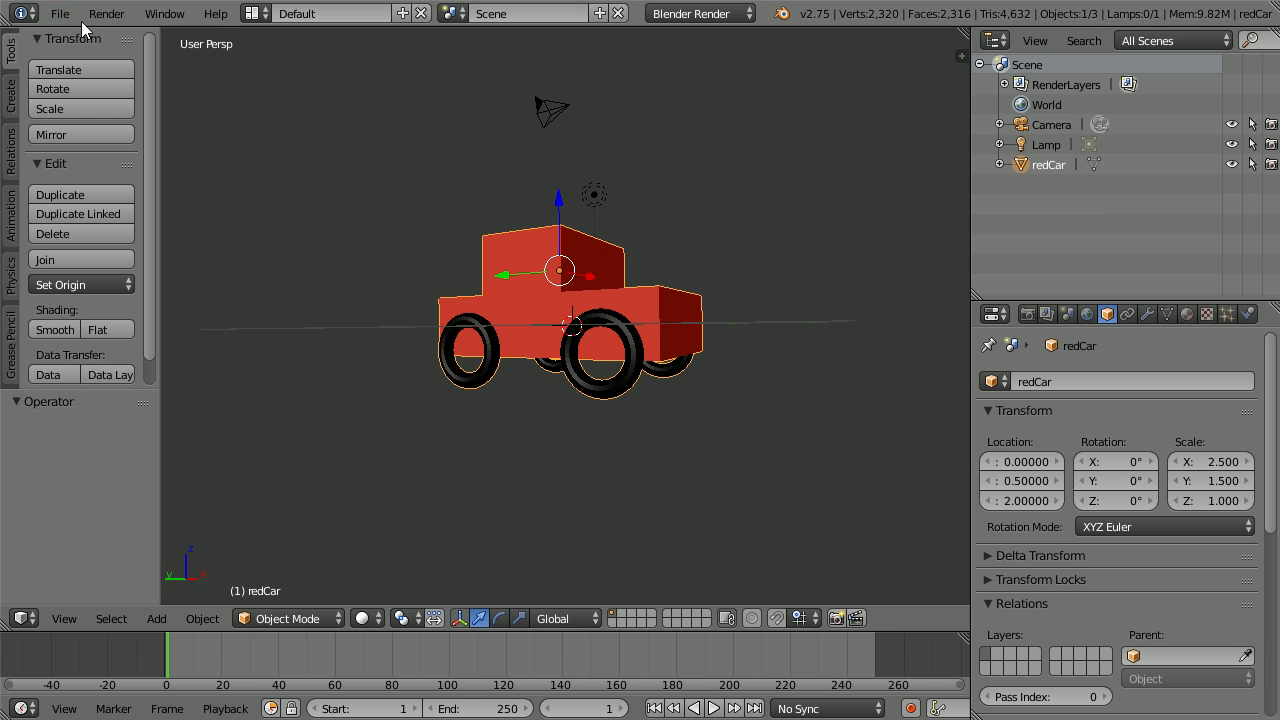
left_click(60, 12)
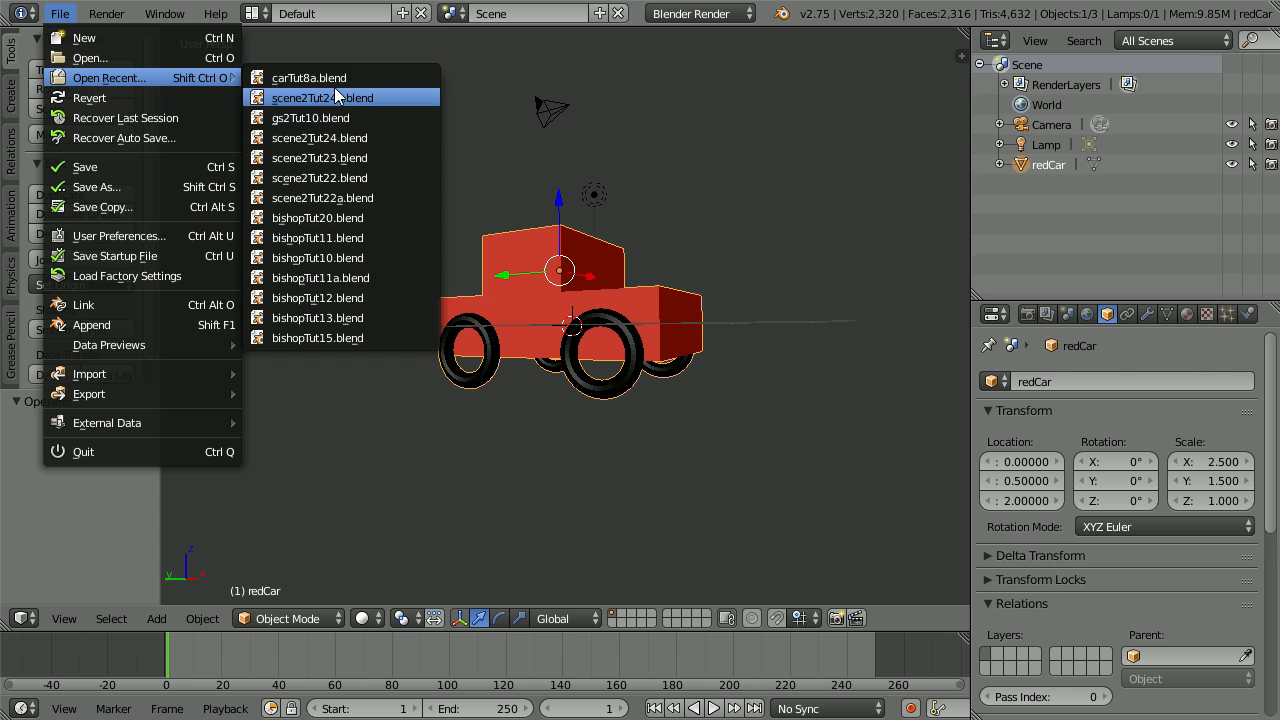
left_click(322, 96)
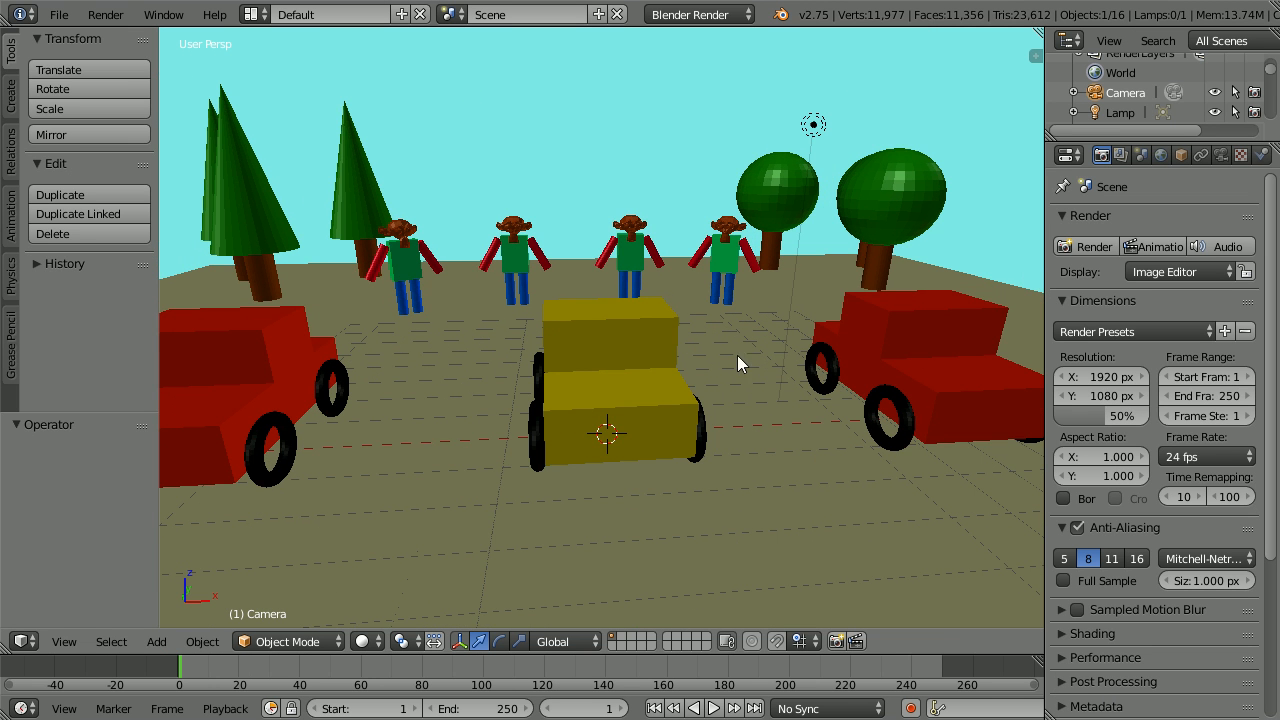
mouse_move(560, 552)
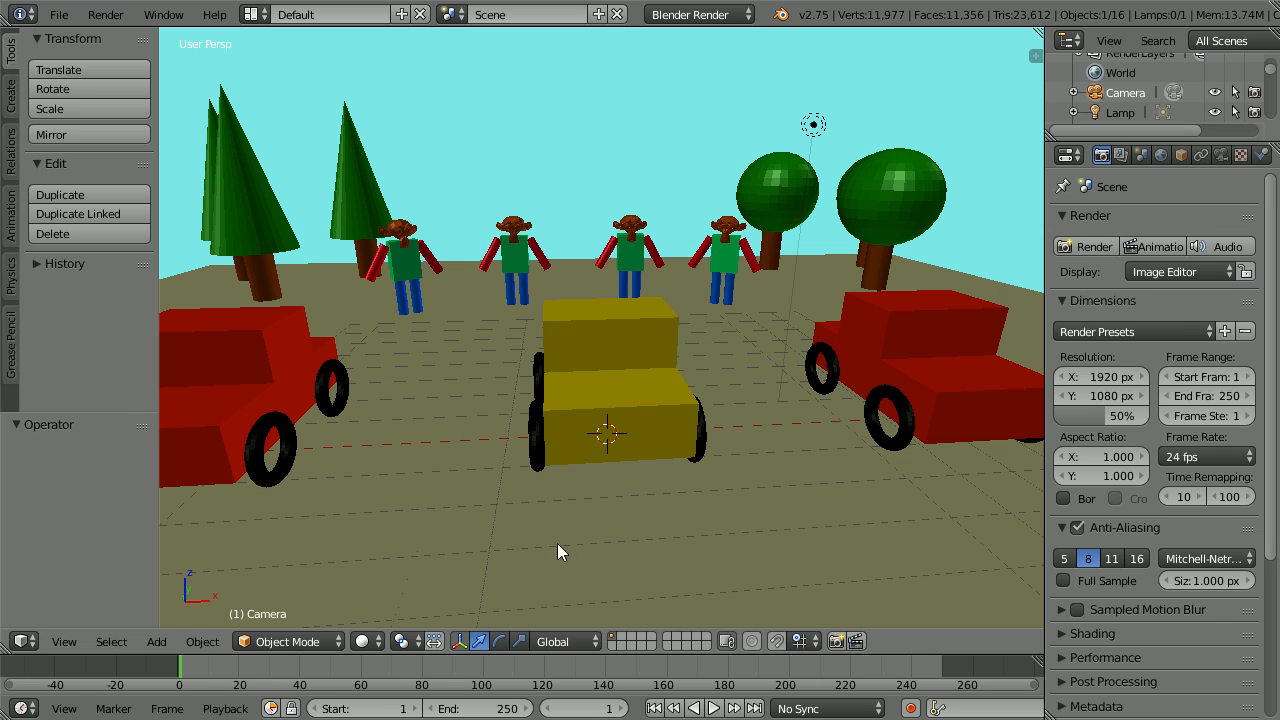
Step: Select the round oak tree standing behind the monkey robots
left_click(776, 196)
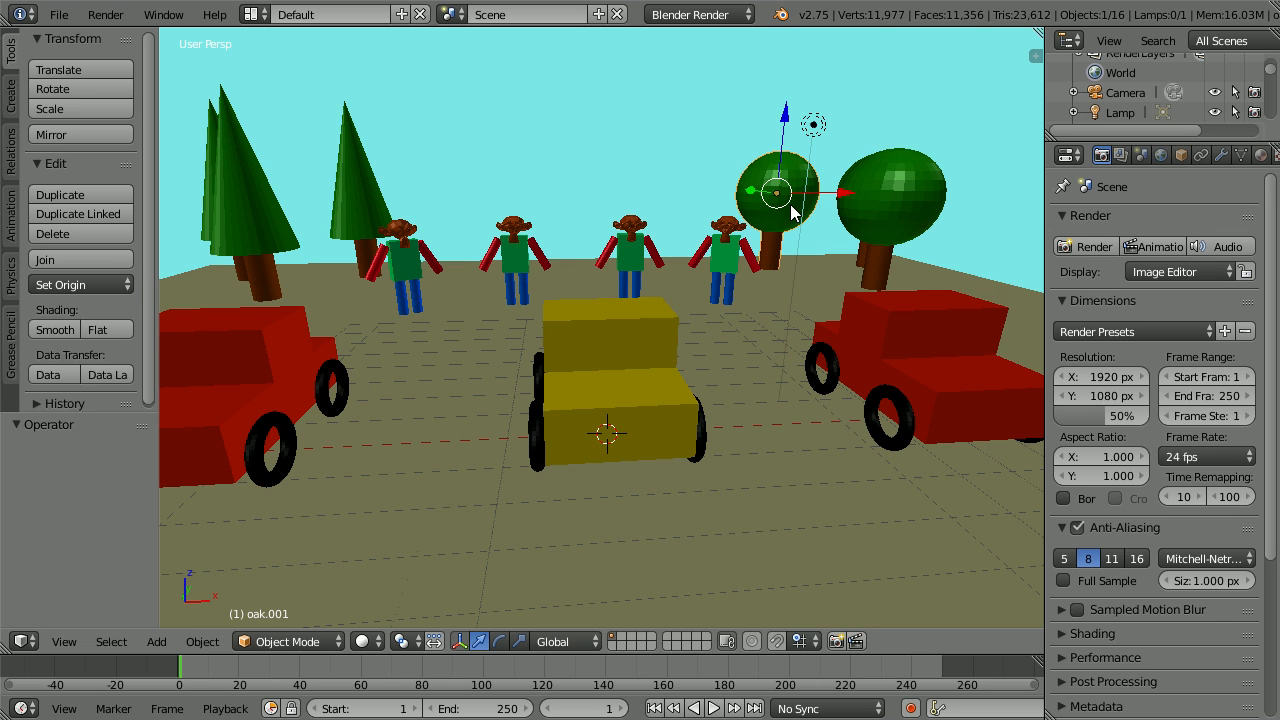
mouse_move(724, 264)
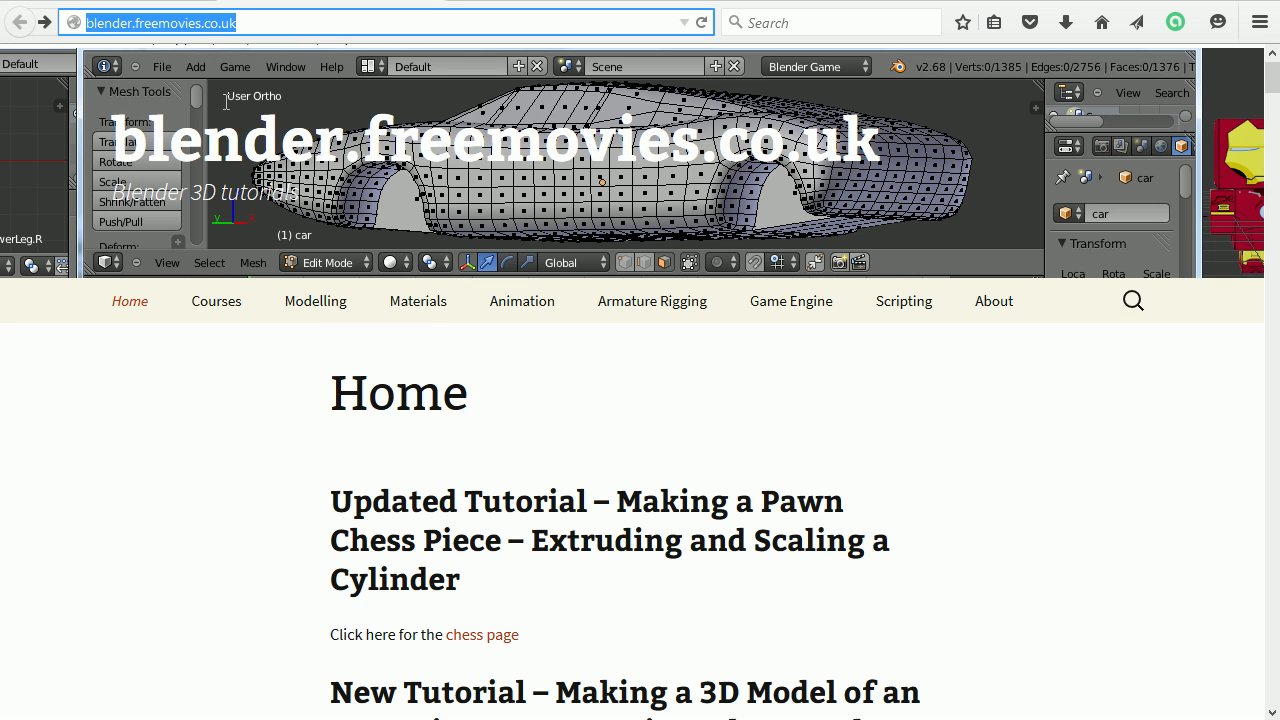
Step: Load the red sports car, the skittles bowling game, then the Ironman and Spock animation file
left_click(216, 300)
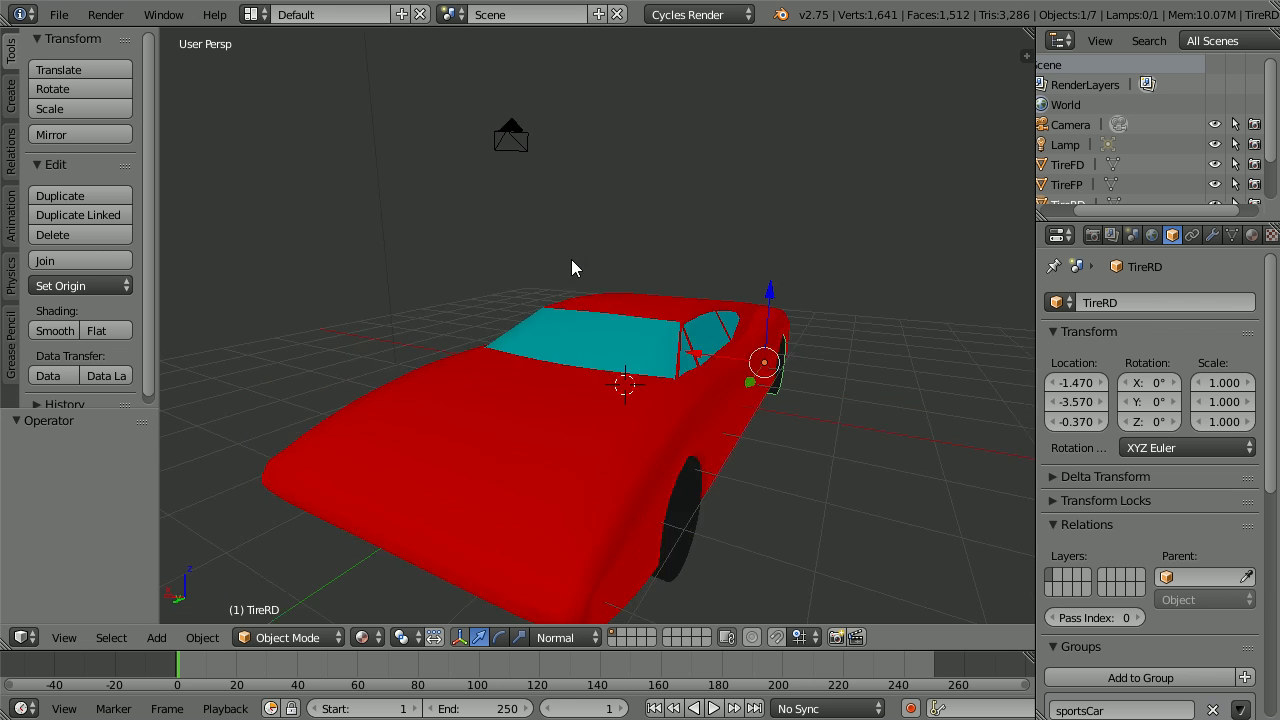
left_click(60, 14)
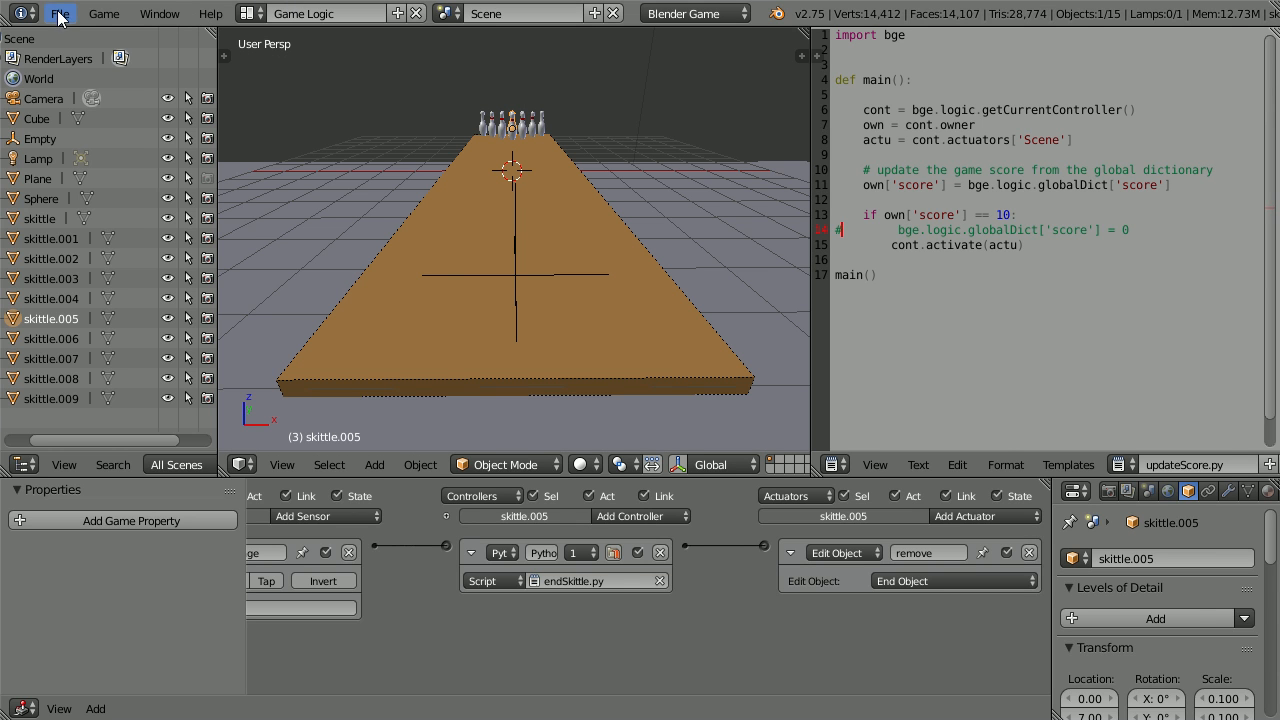
left_click(60, 12)
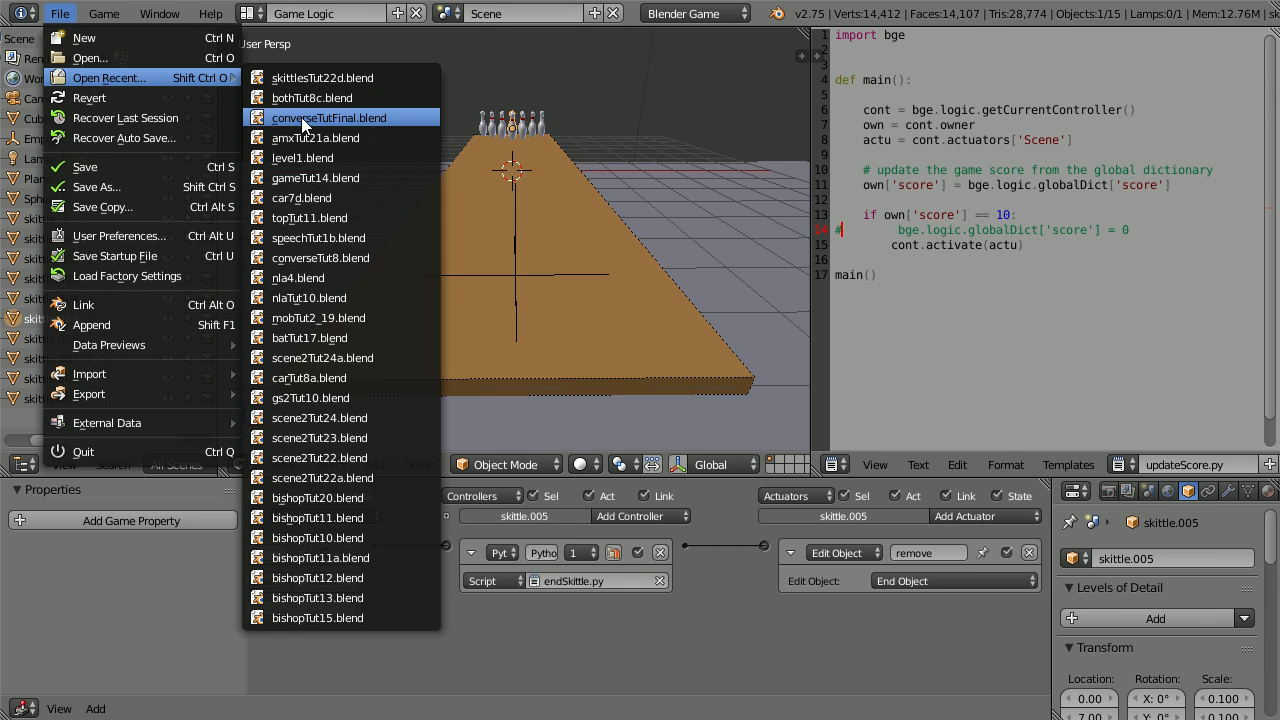
left_click(316, 116)
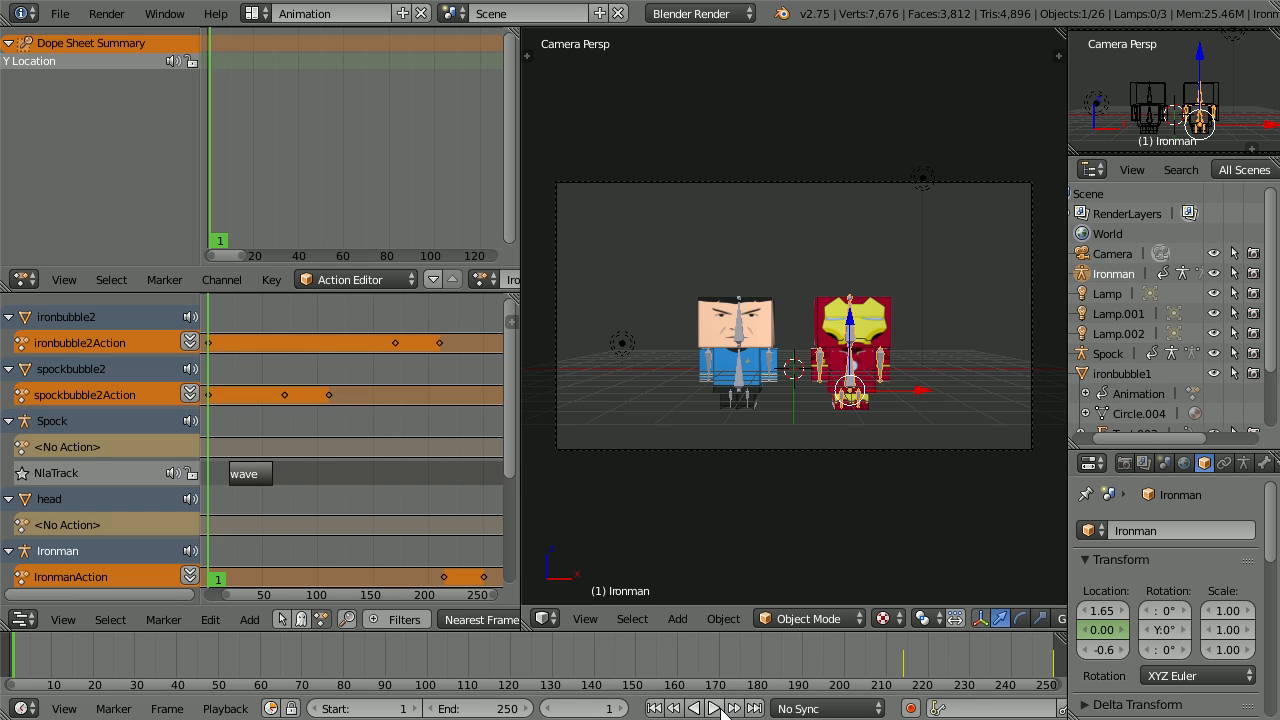